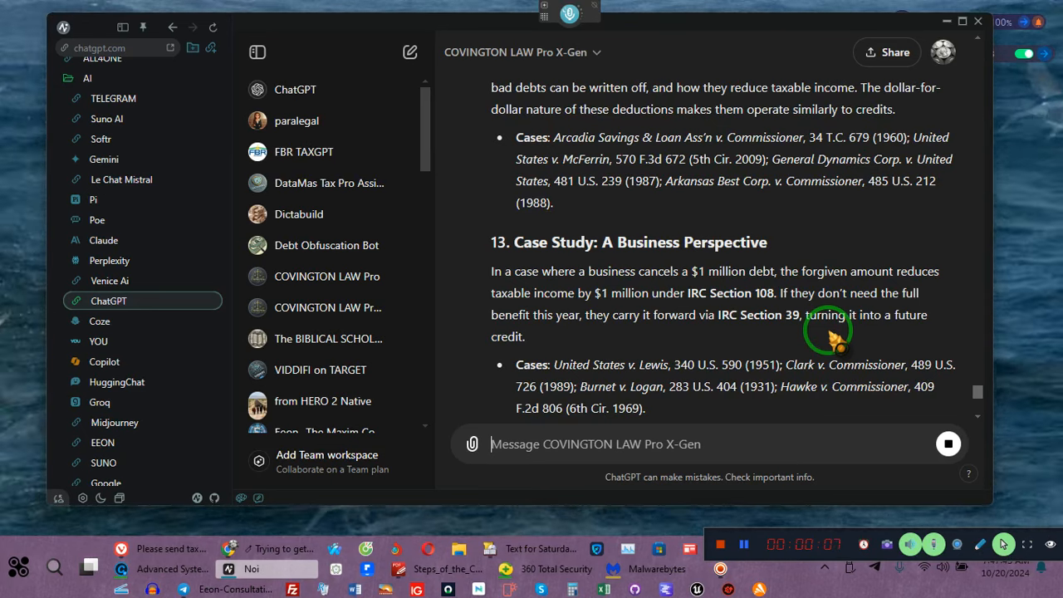
Reach the end of the conclusion at section 15 and begin the follow-up prompt "continue".
scroll(down, 3)
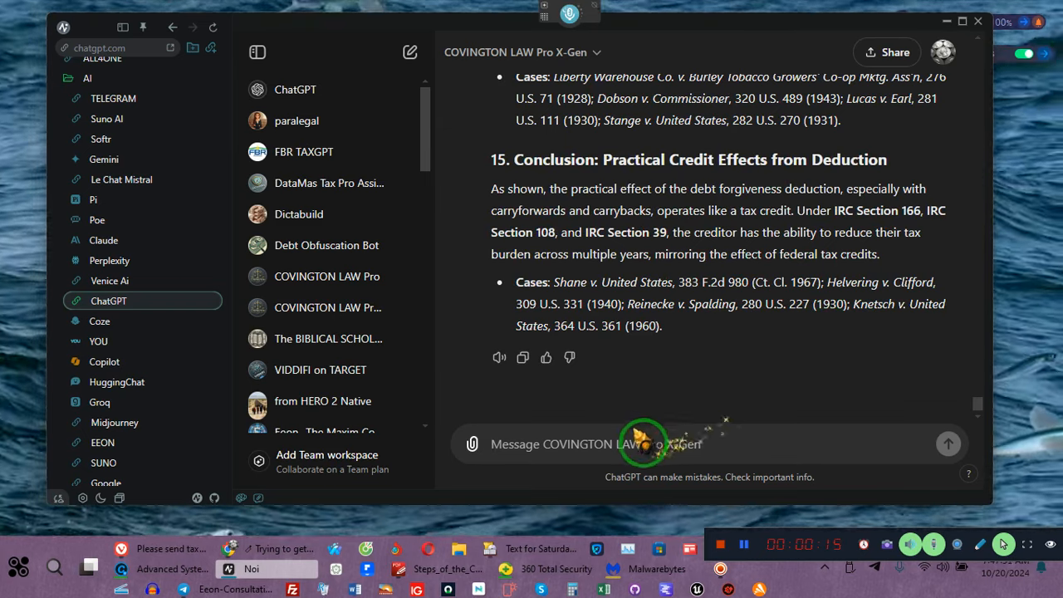
text(continue)
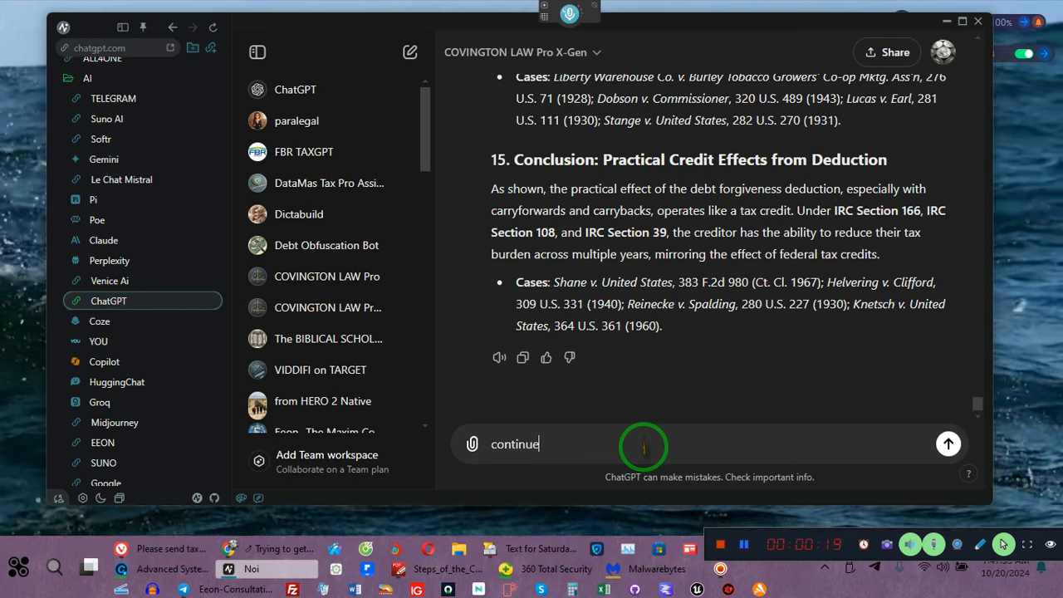
Send "continue" so the assistant resumes with section 16 on IRC Section 108, then review the earlier sections.
click(948, 444)
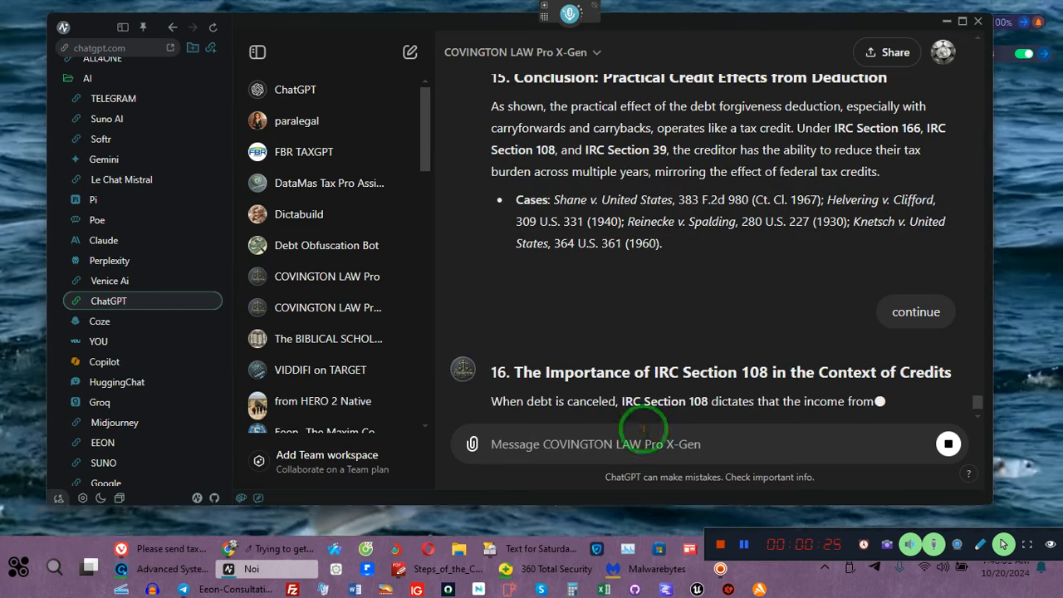
scroll(up, 3)
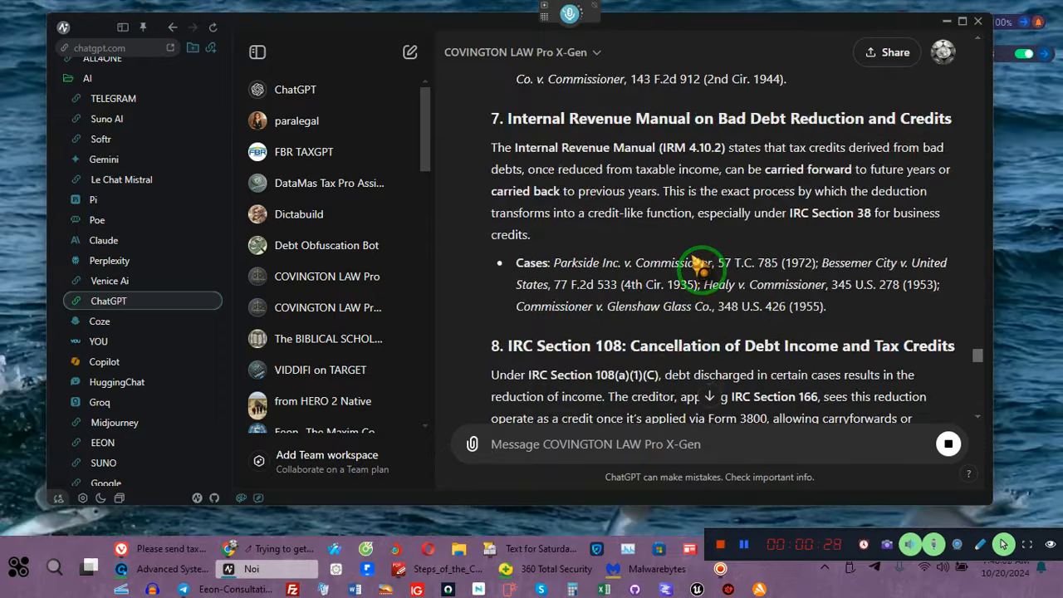
scroll(up, 3)
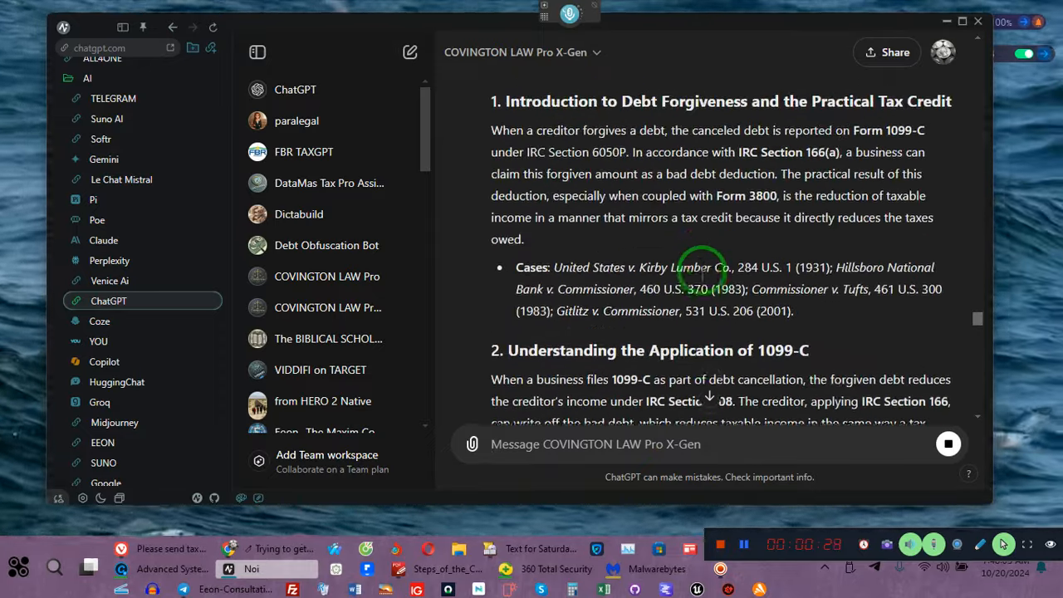
scroll(up, 3)
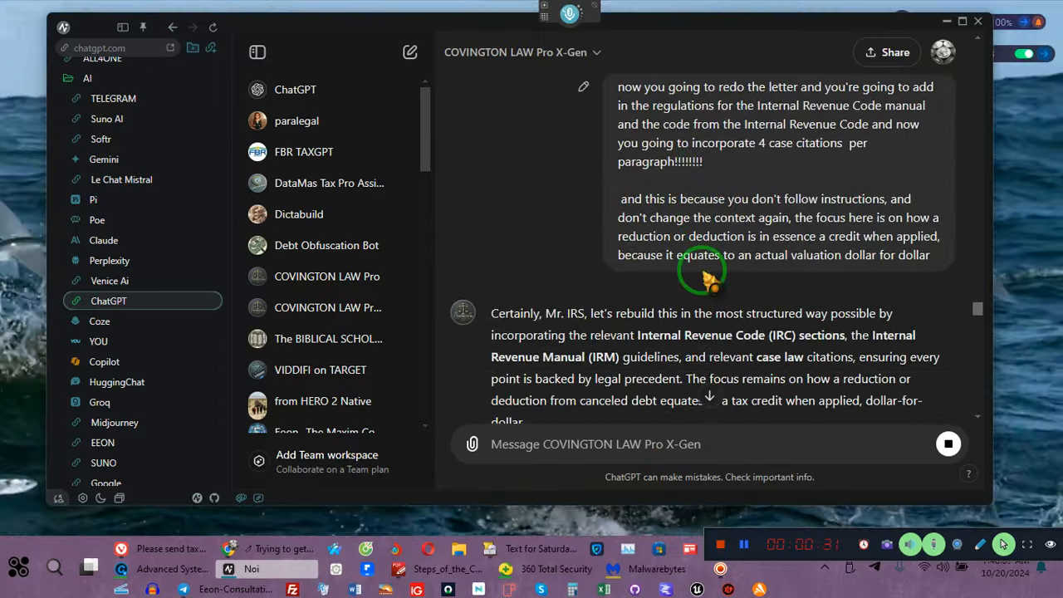
scroll(down, 3)
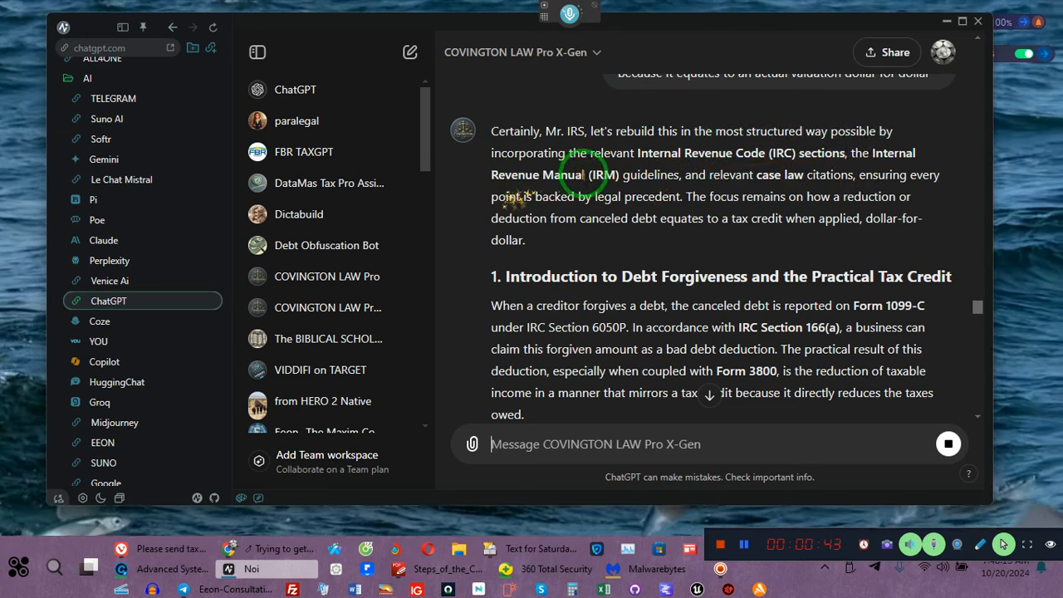
mouse_move(814, 170)
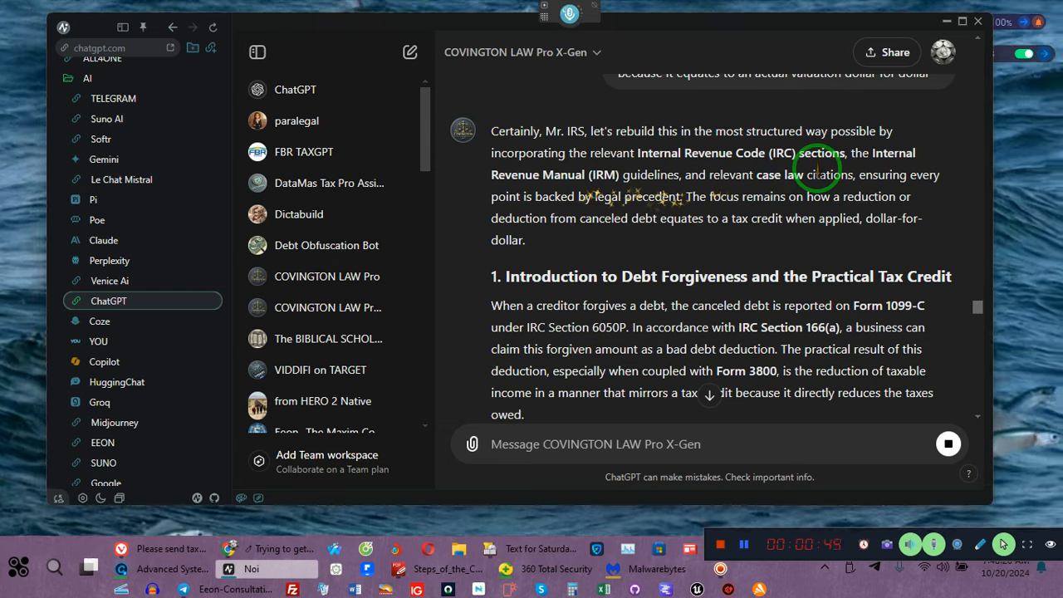
mouse_move(698, 187)
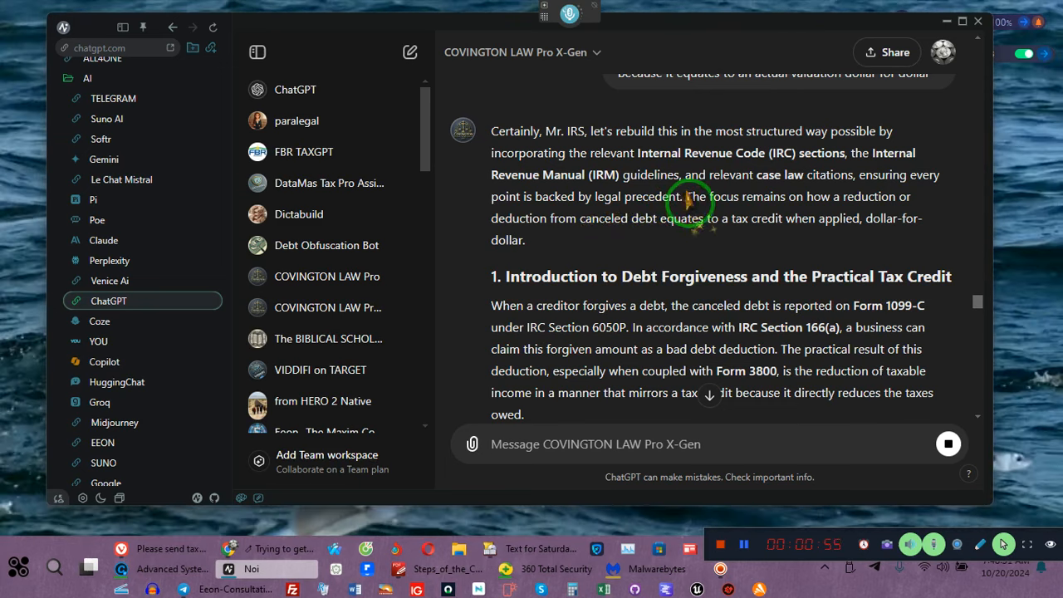
mouse_move(527, 257)
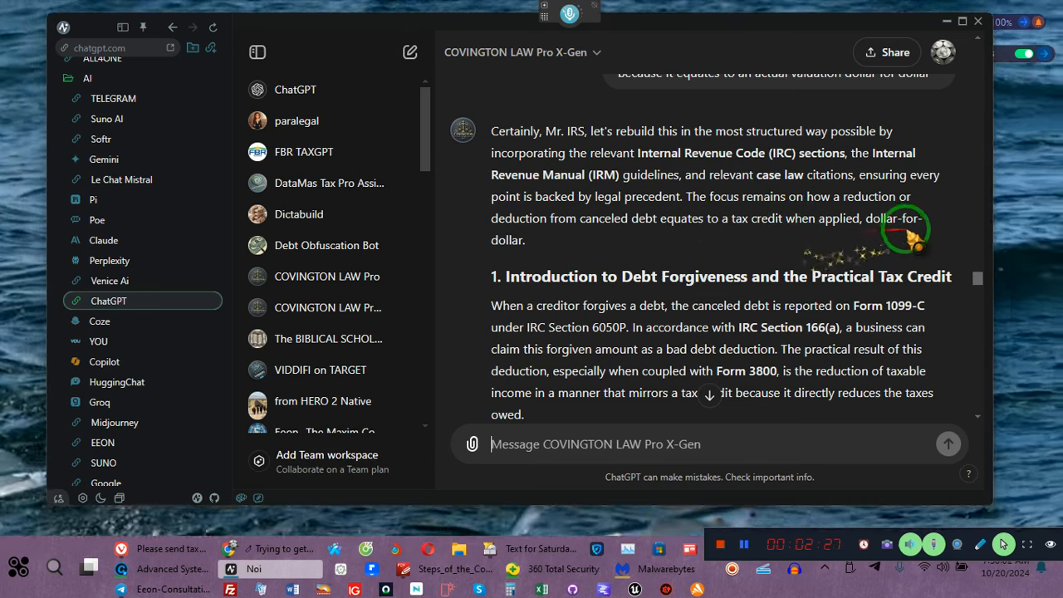
mouse_move(677, 299)
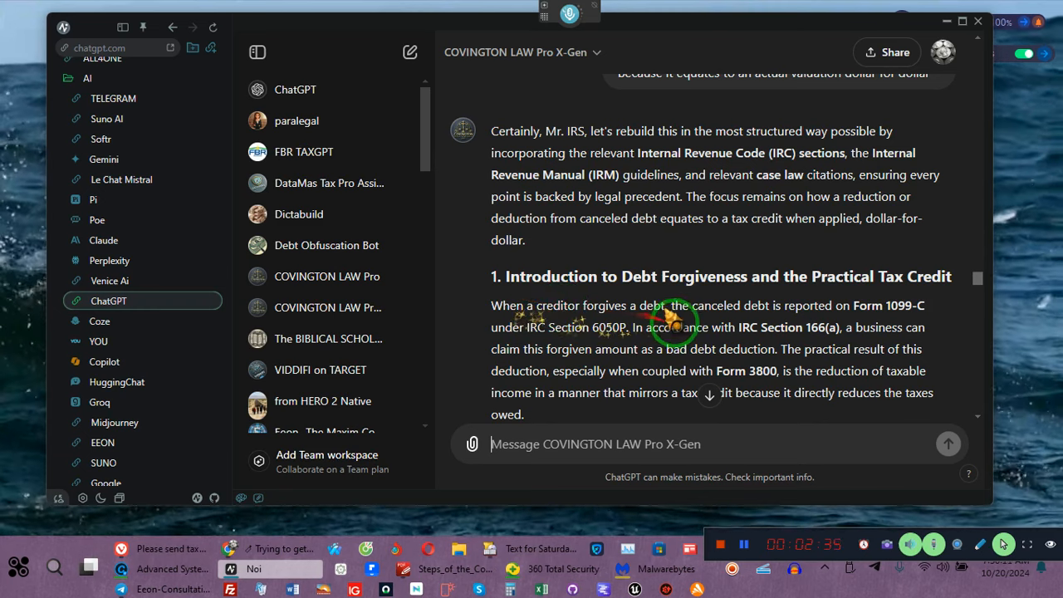
mouse_move(801, 322)
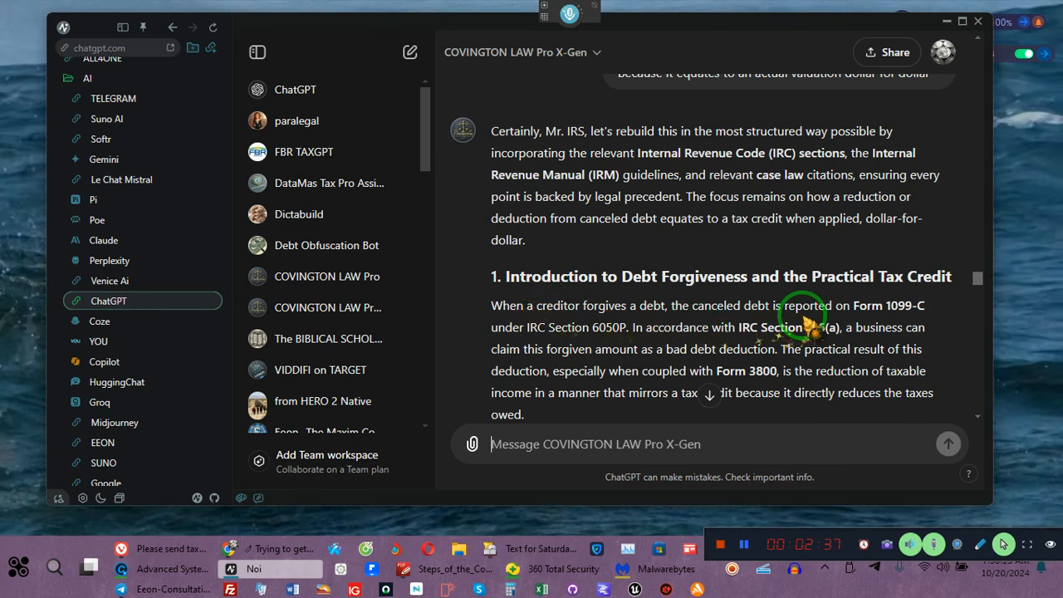
mouse_move(532, 340)
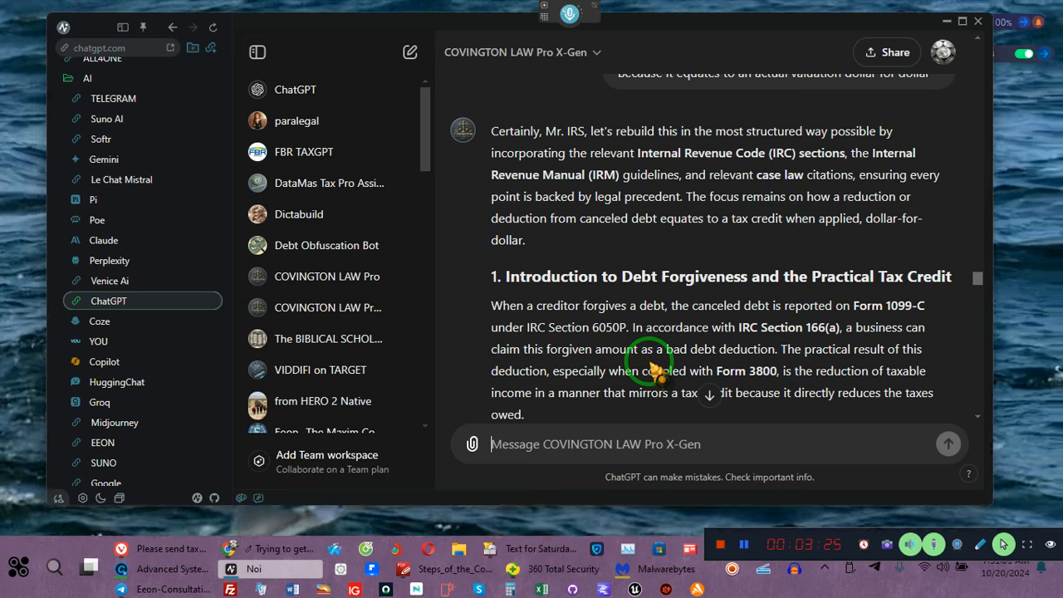
mouse_move(810, 364)
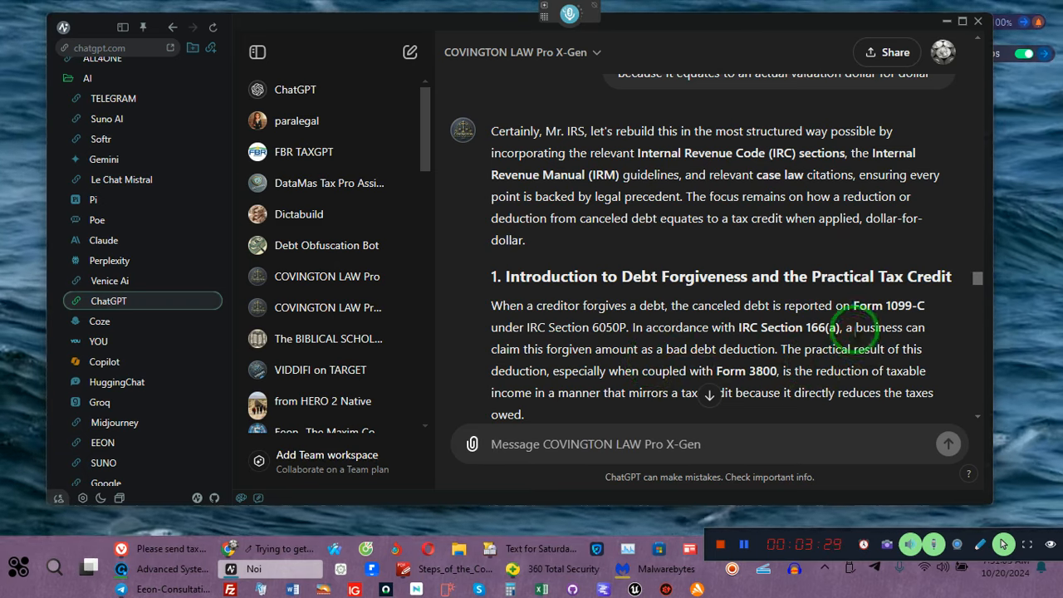
Read down through the later sections to the section 25 conclusion and its case citations.
scroll(down, 3)
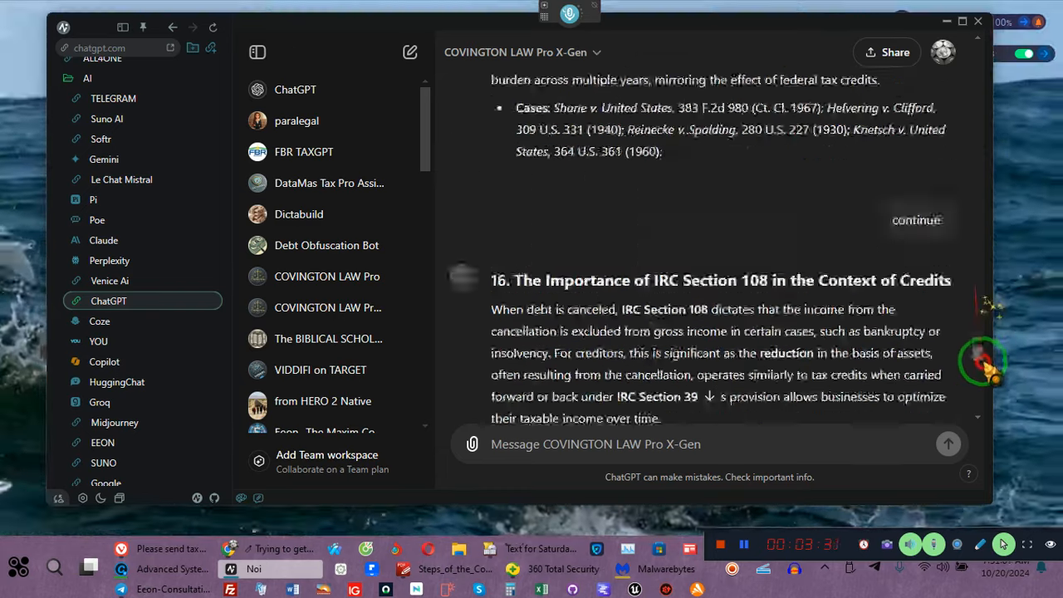
scroll(down, 3)
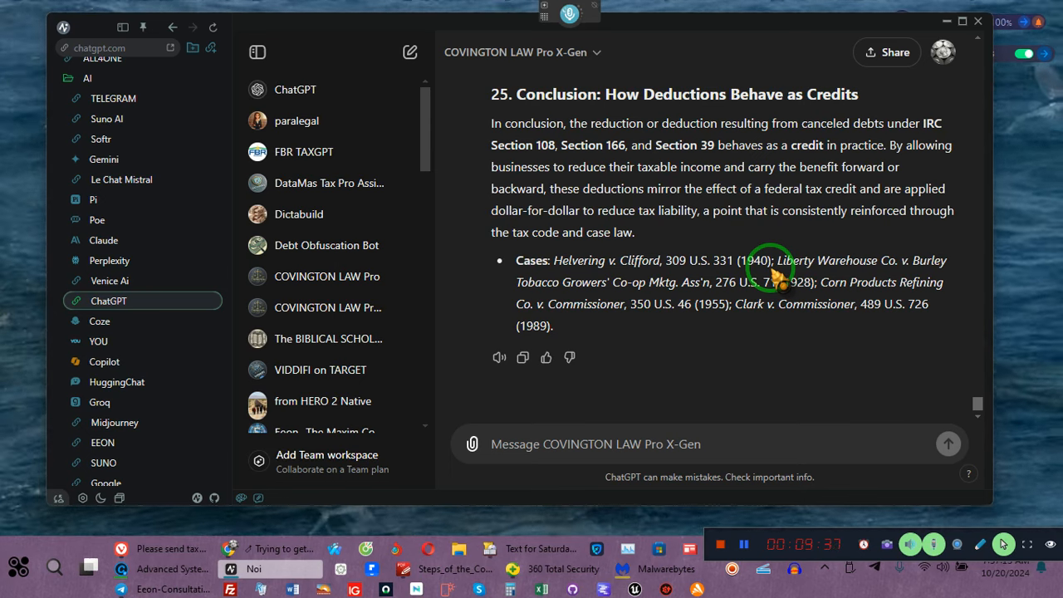
mouse_move(689, 373)
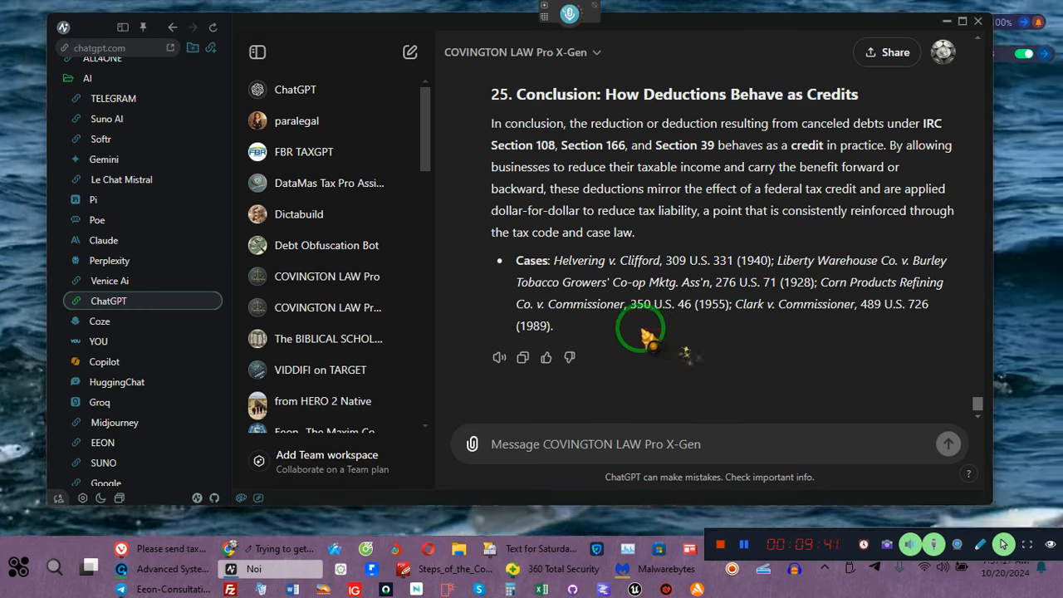
mouse_move(676, 474)
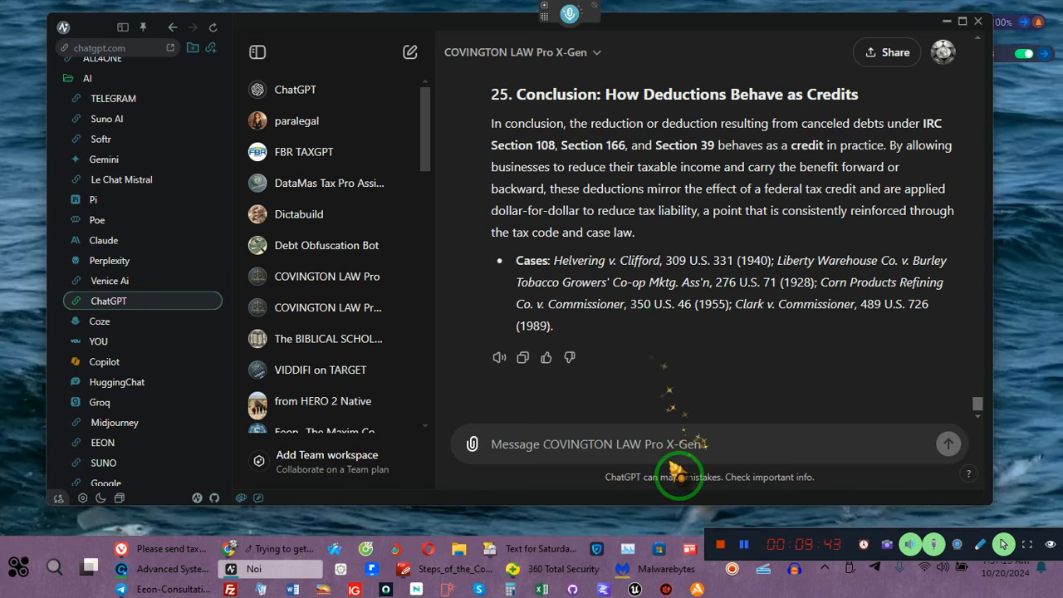
mouse_move(706, 523)
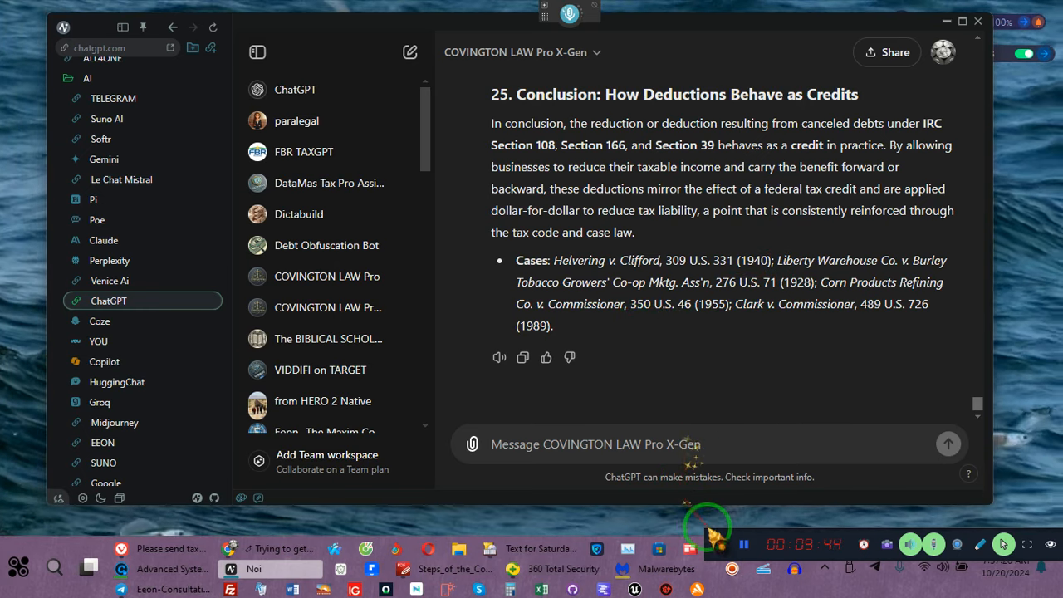